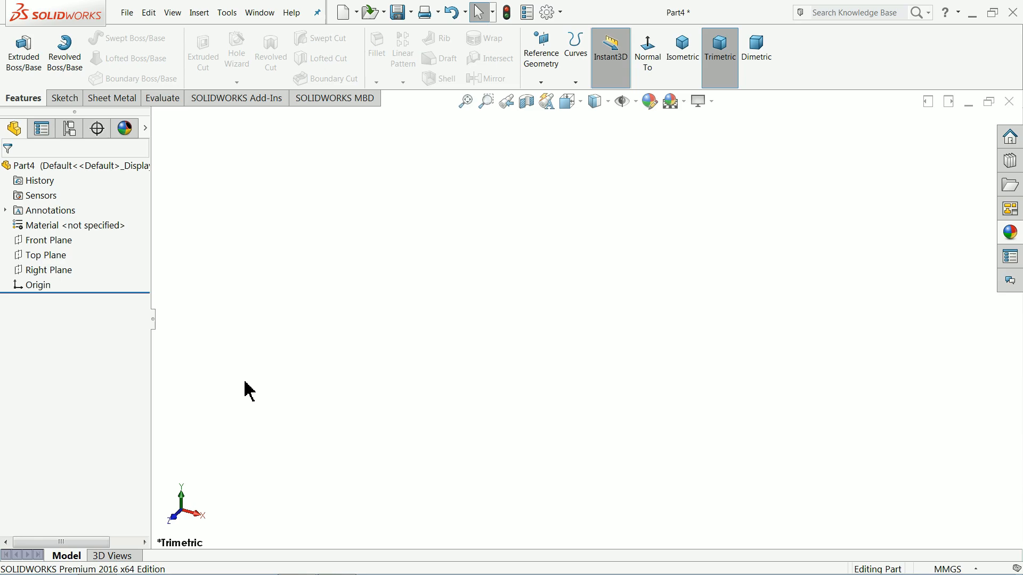
- Sketch a circle on the Front Plane at the origin, dimensioned to 13 mm diameter
click(51, 240)
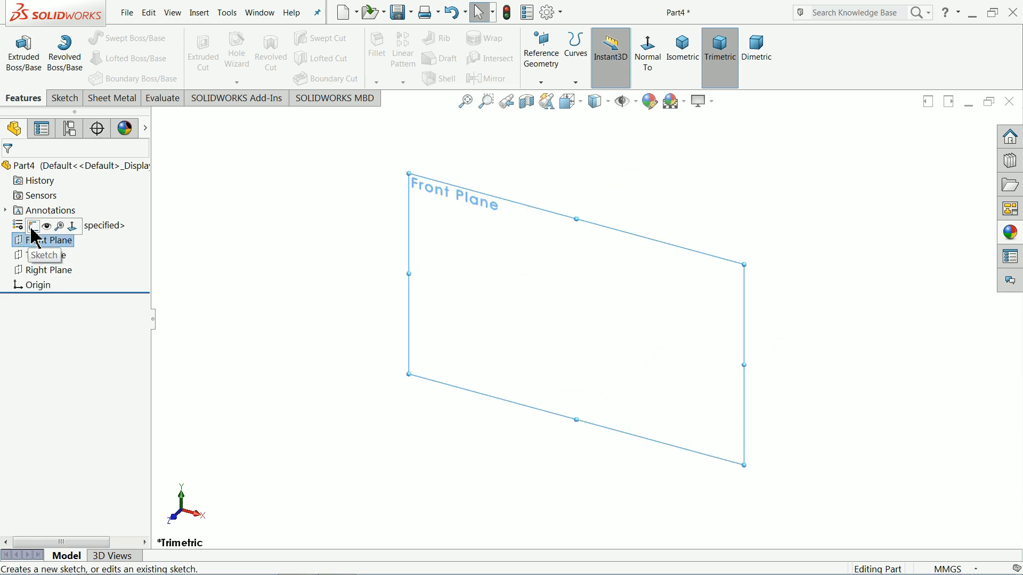
click(33, 226)
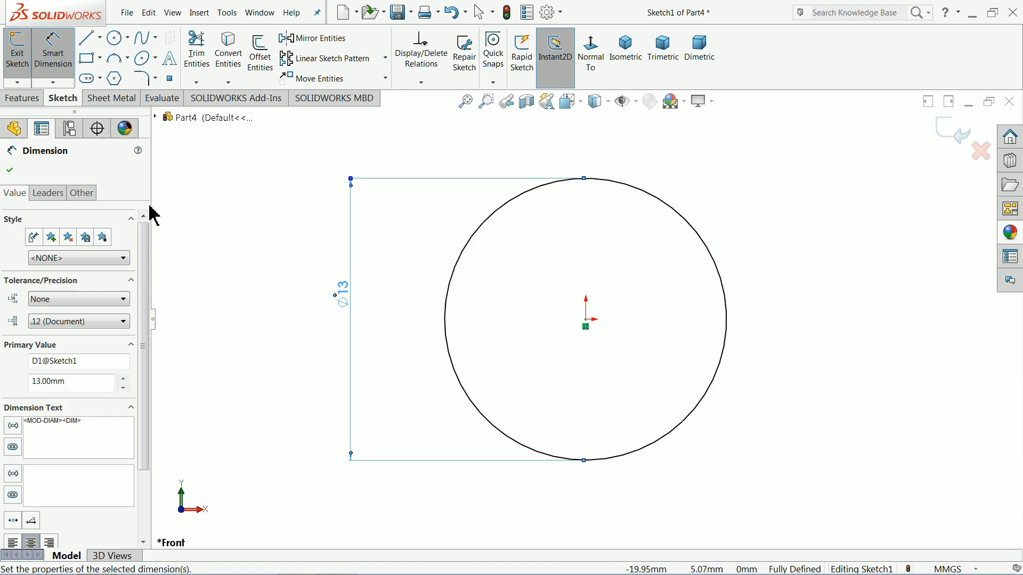
click(23, 53)
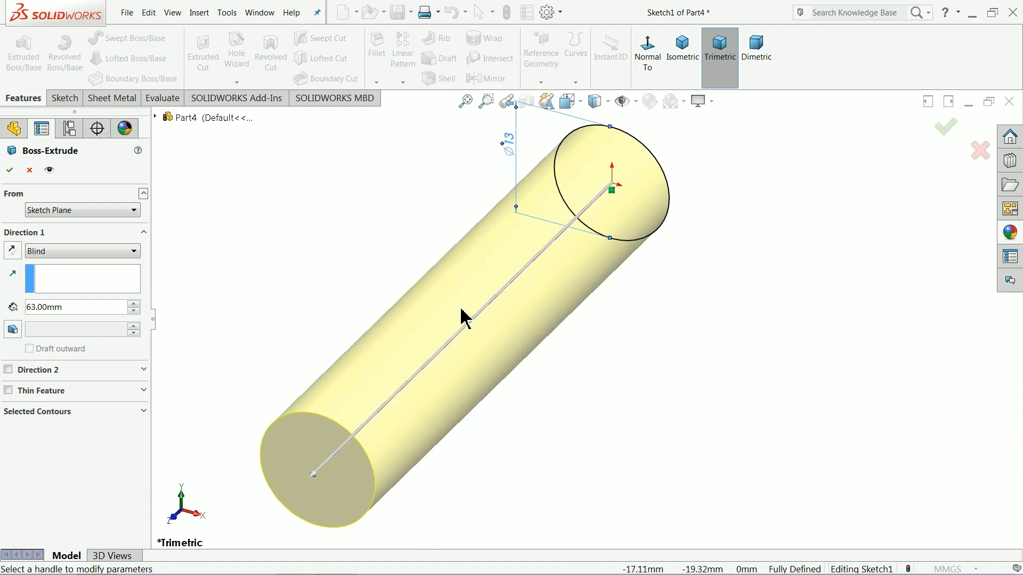
mouse_move(61, 334)
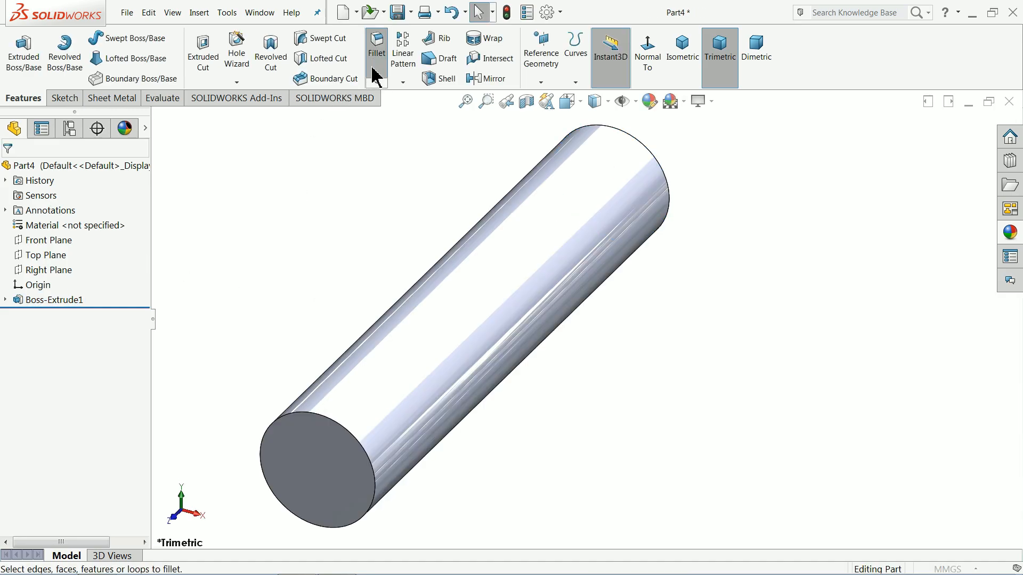
- Fillet the cylinder's side face with a 0.50 mm radius, rounding both end edges
click(376, 41)
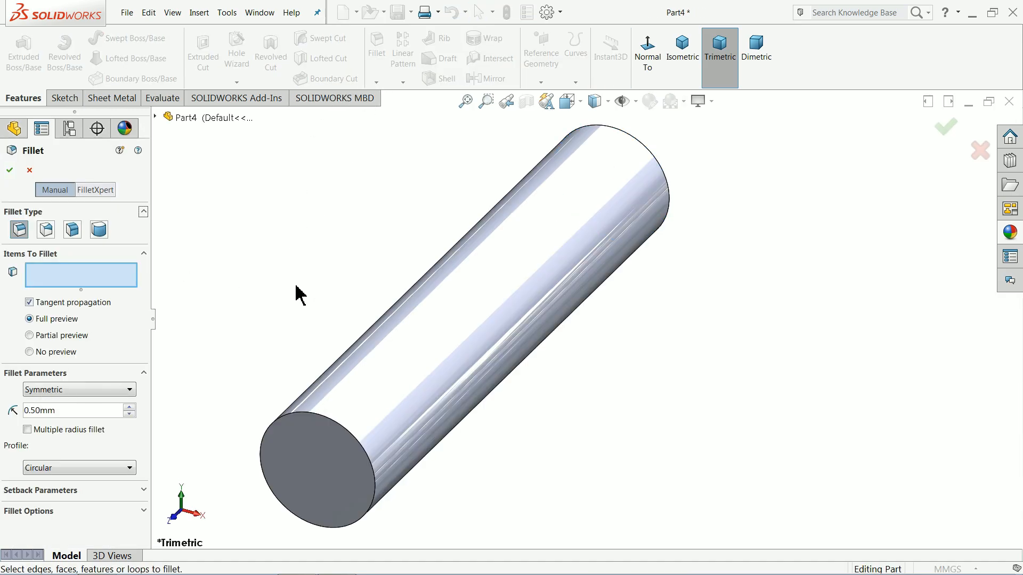
click(468, 341)
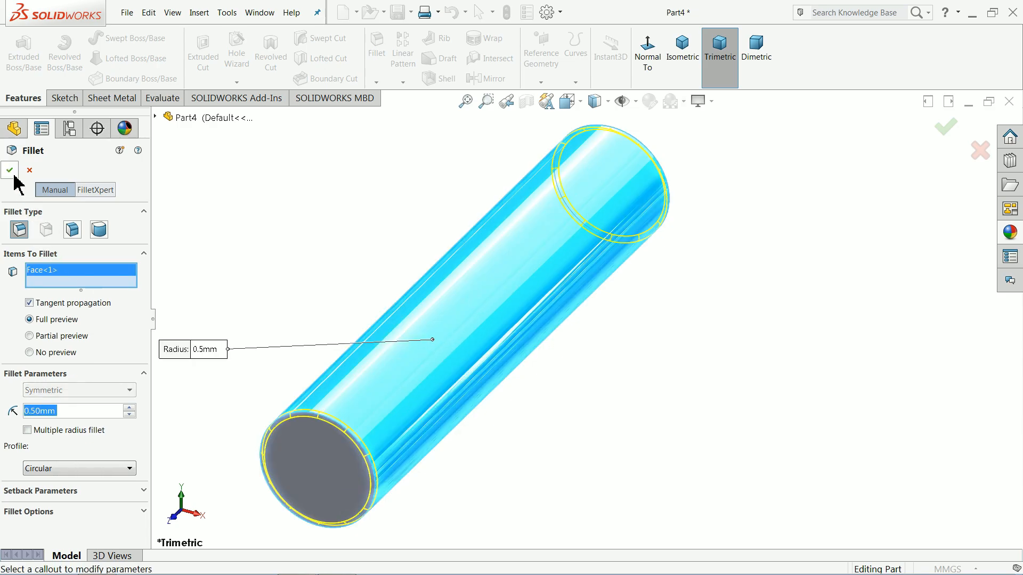
click(10, 170)
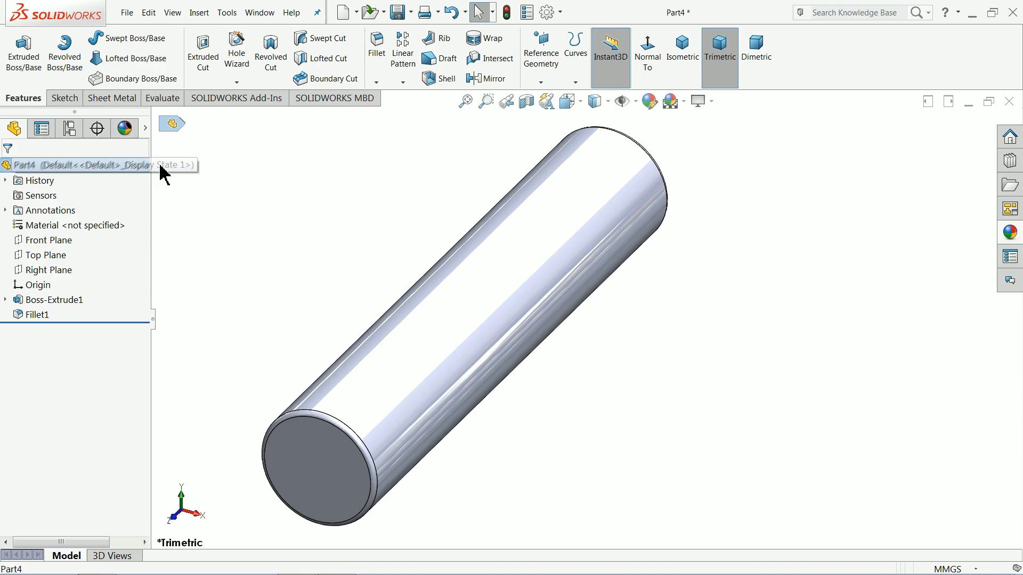
mouse_move(1010, 231)
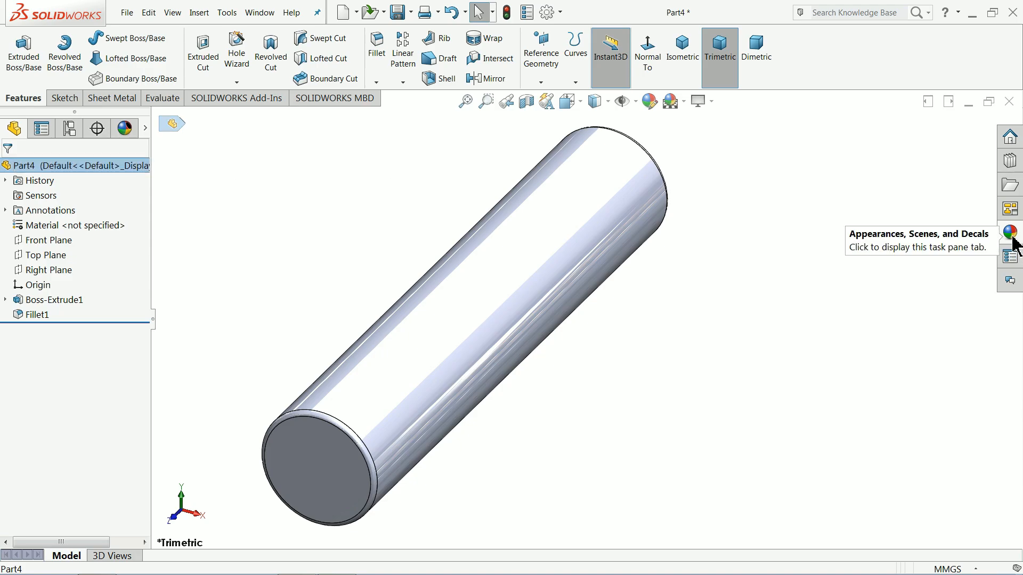
mouse_move(1016, 244)
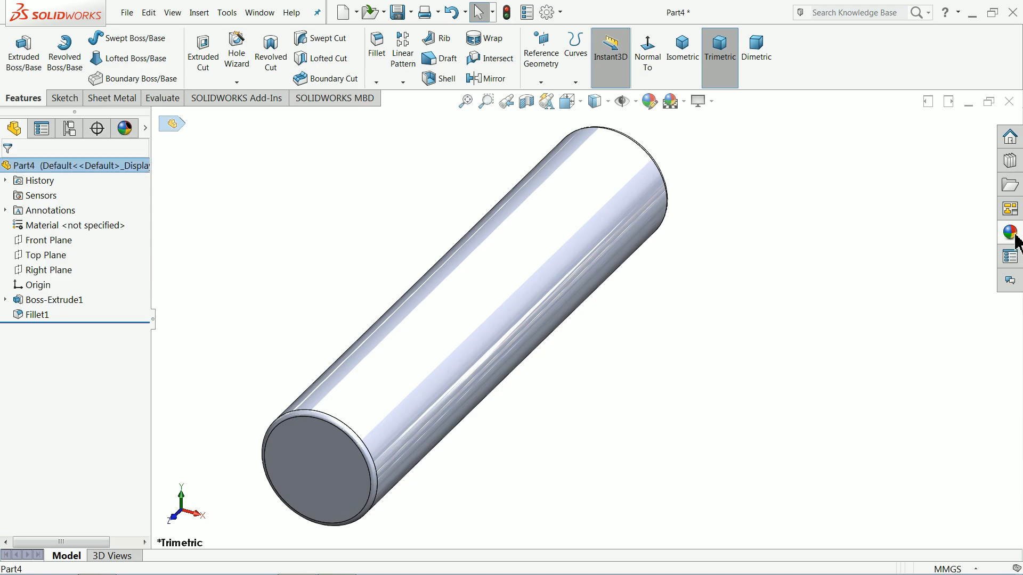
- Apply a satin finish stainless steel appearance from Metal > Steel to the pin
click(1013, 228)
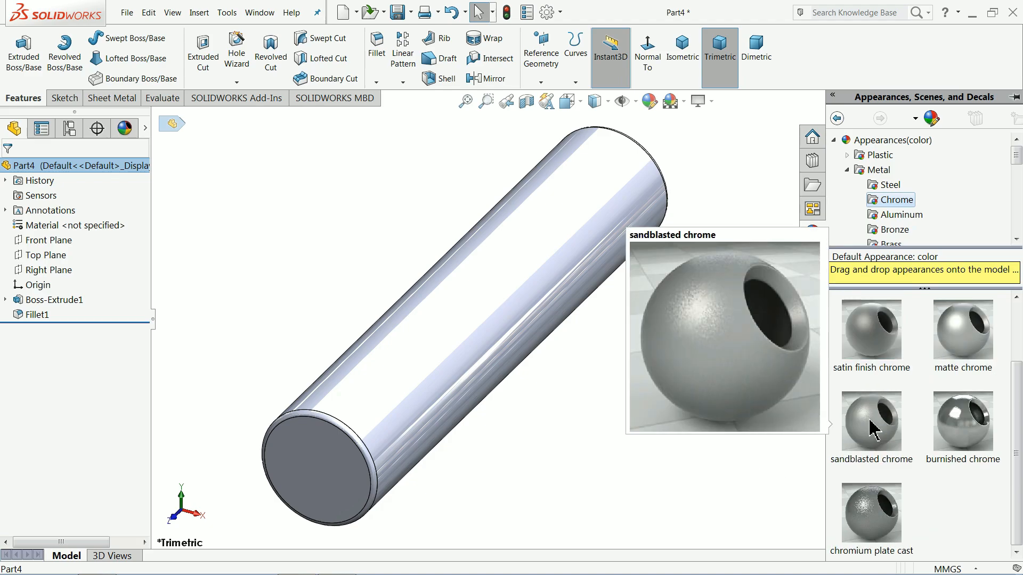
click(890, 185)
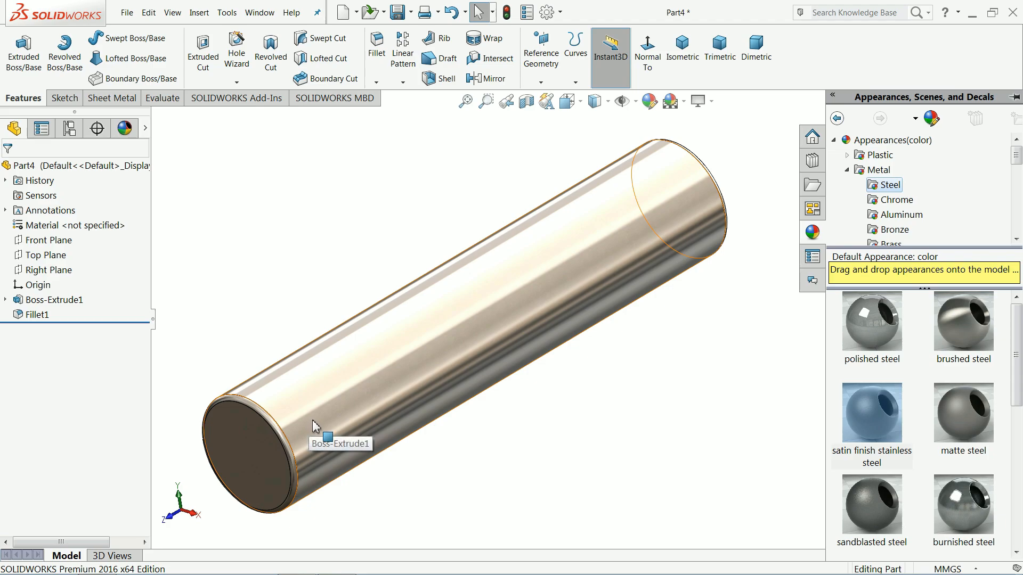
mouse_move(681, 162)
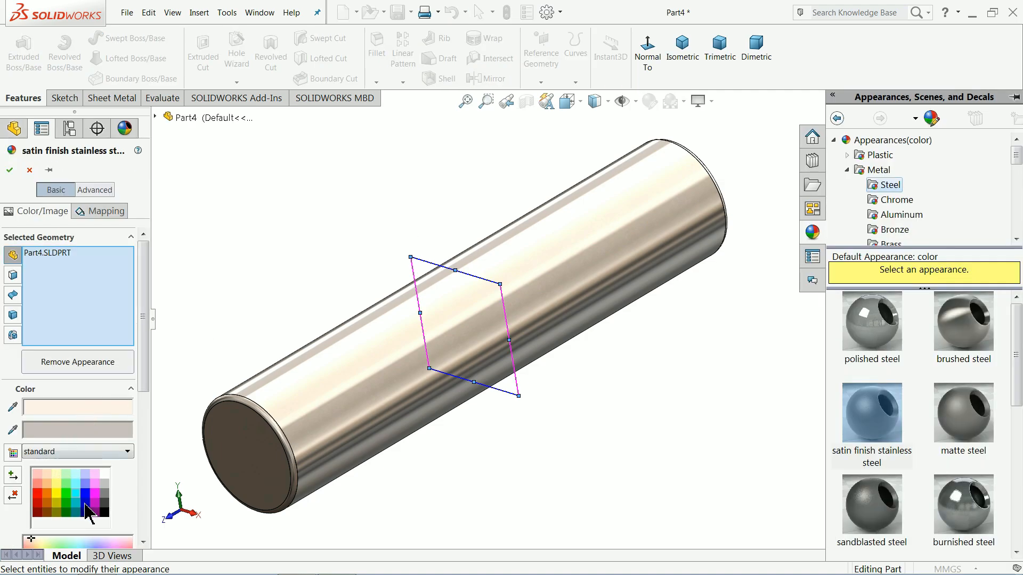
click(103, 507)
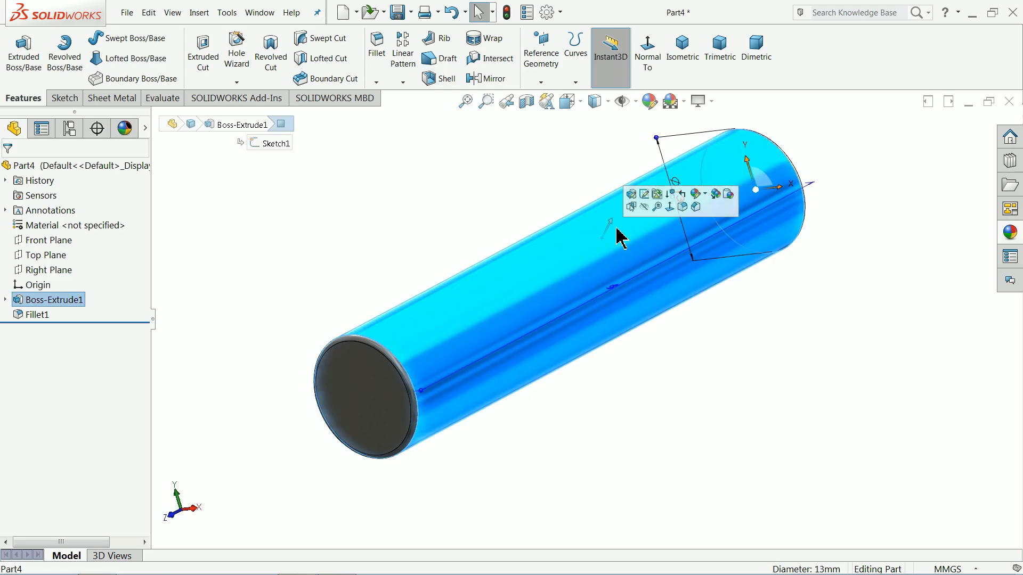
- Remove the pin's appearance and start saving it in Pipe Vice as '4.'
click(715, 194)
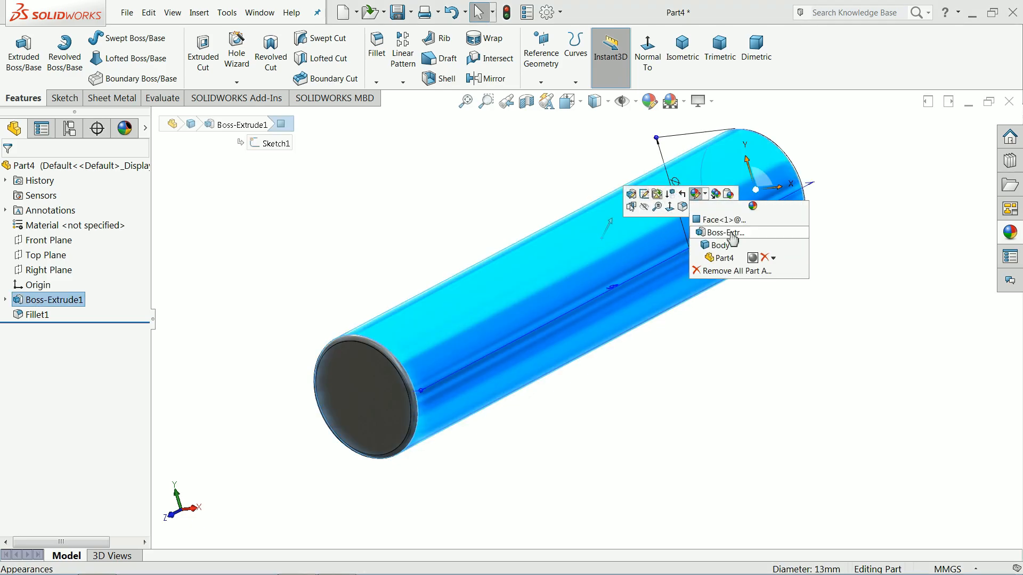
mouse_move(766, 259)
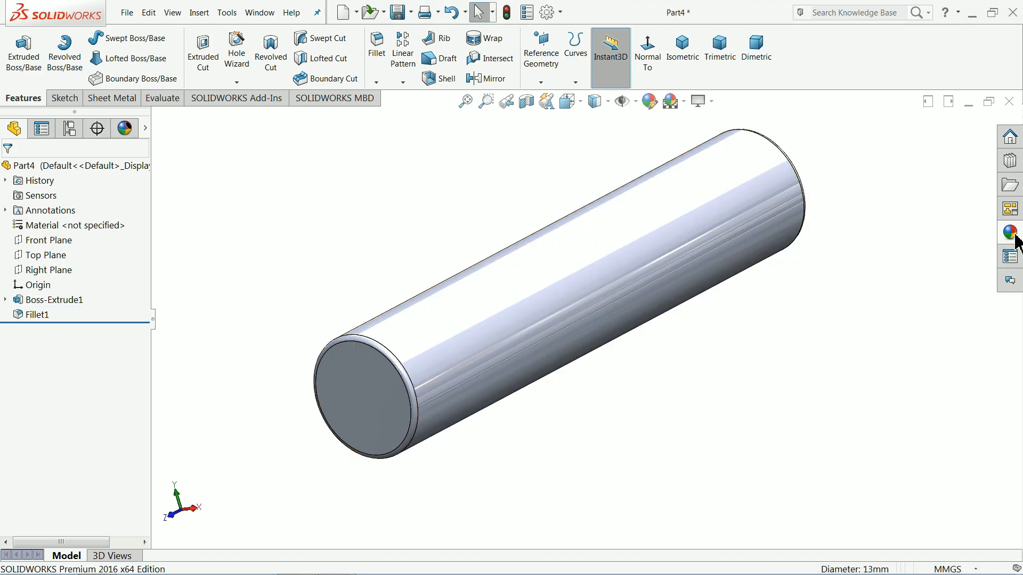
click(1011, 229)
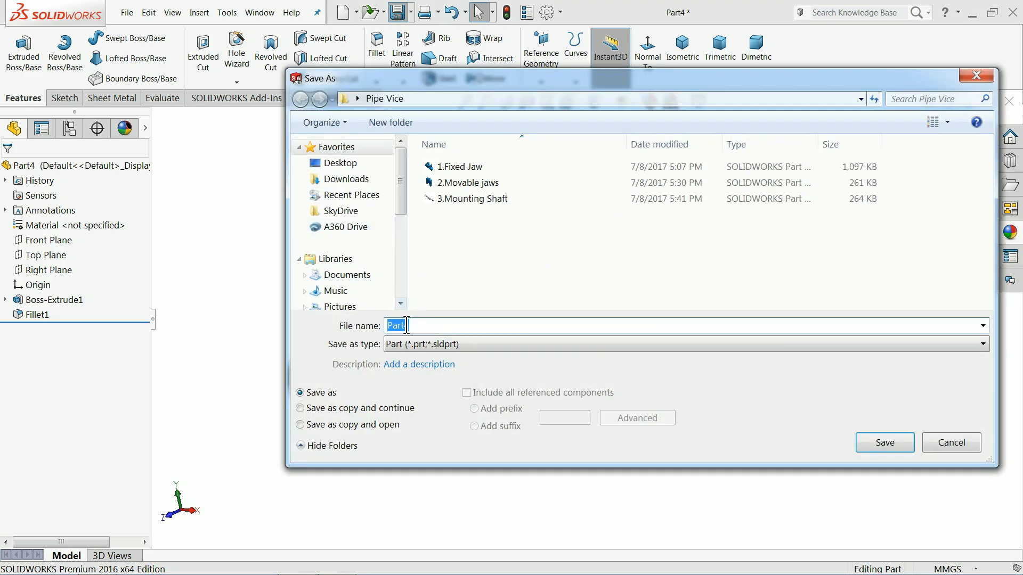
text(4.)
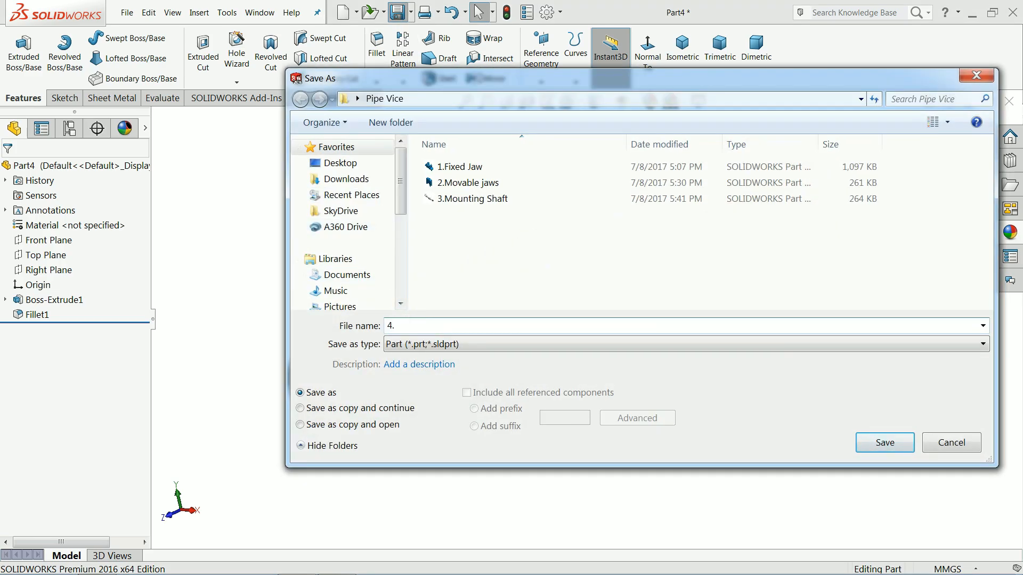